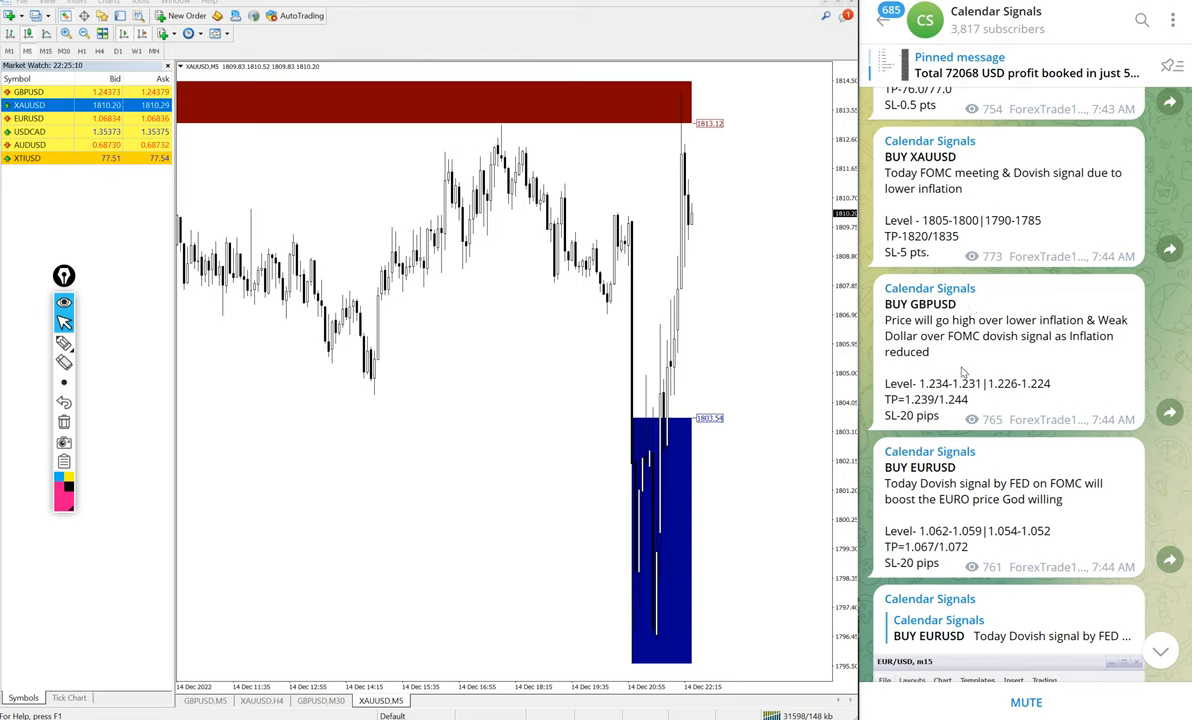
mouse_move(980, 444)
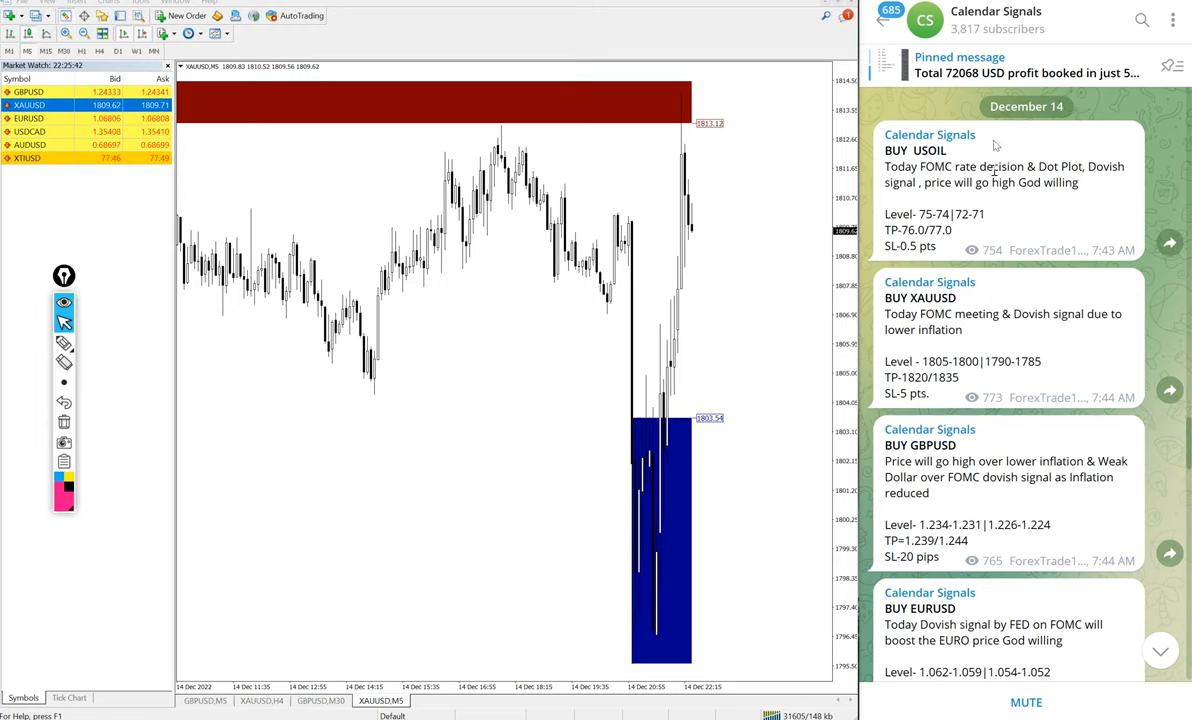
Label the red zone as resistance and the blue zone as support on the XAUUSD M5 chart
left_click(996, 20)
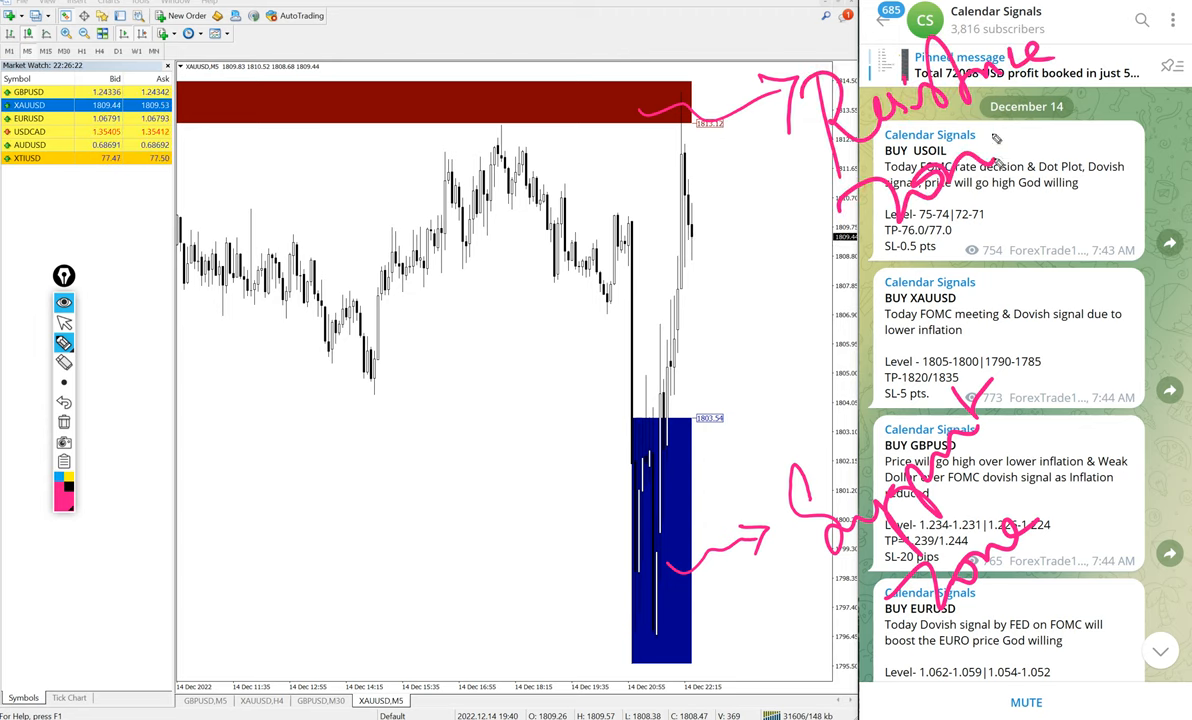
Erase the handwritten resistance and support notes from the XAUUSD chart
left_click_drag(384, 280, 516, 130)
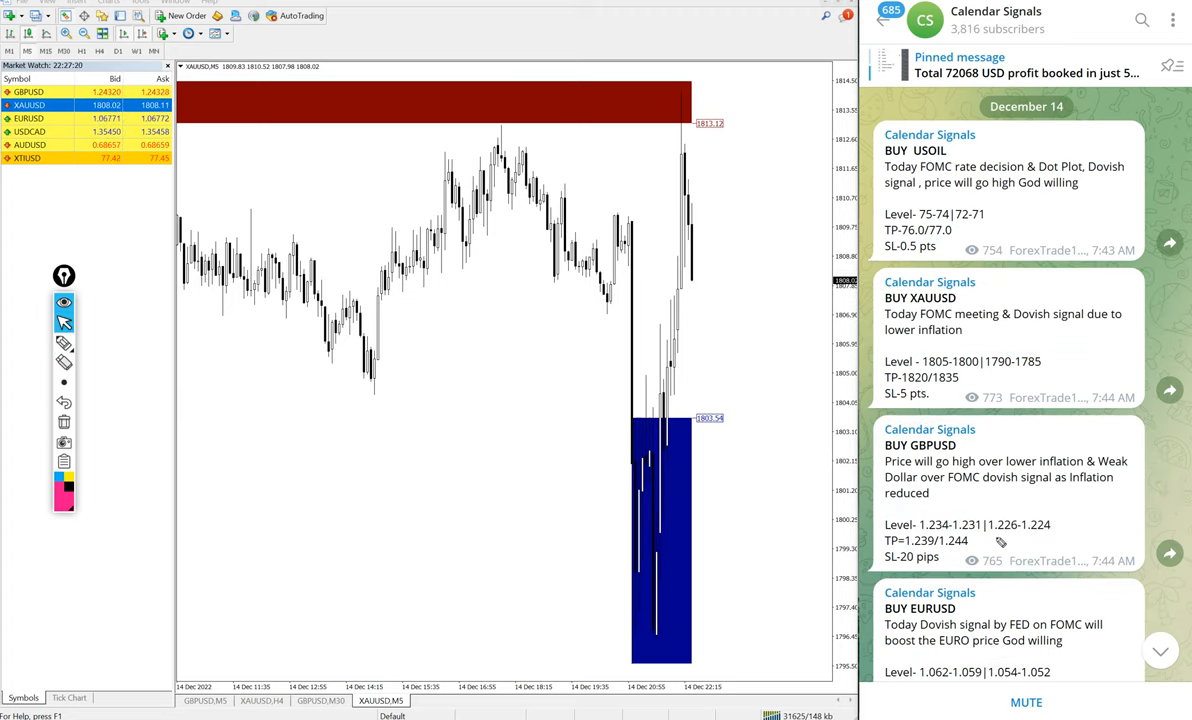
Scroll the signals channel to the BUY USOIL 75.2 - 77 gain report
scroll("down", 3)
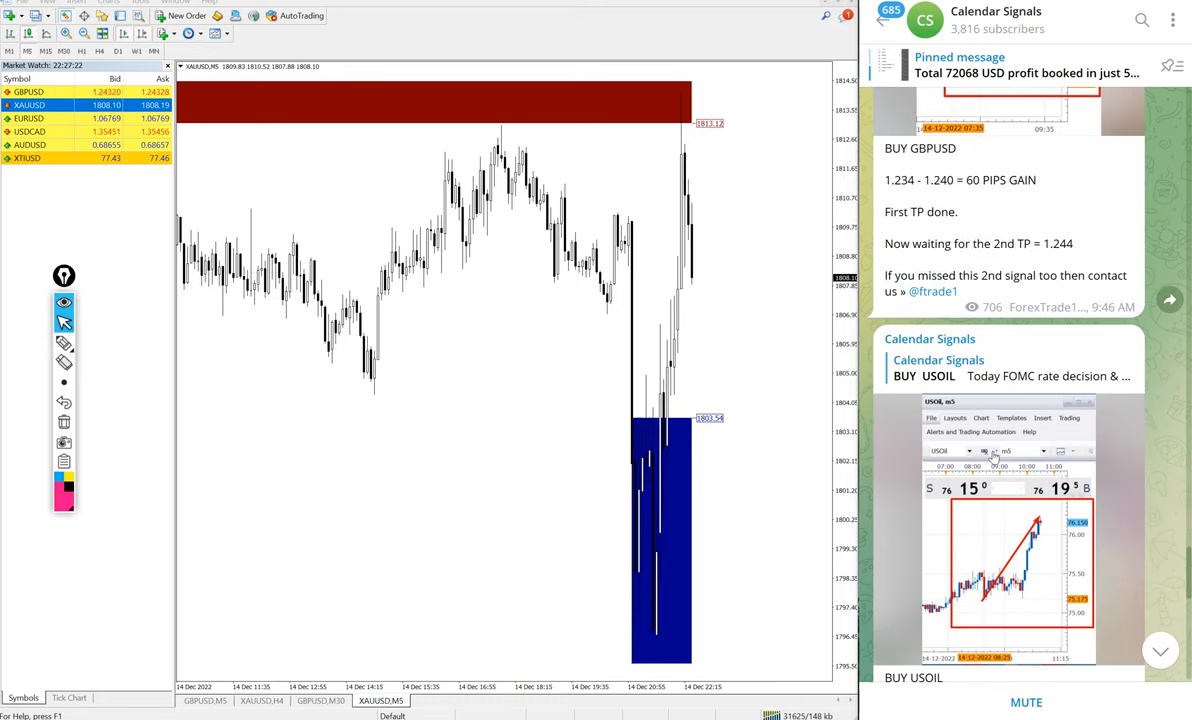
scroll("down", 3)
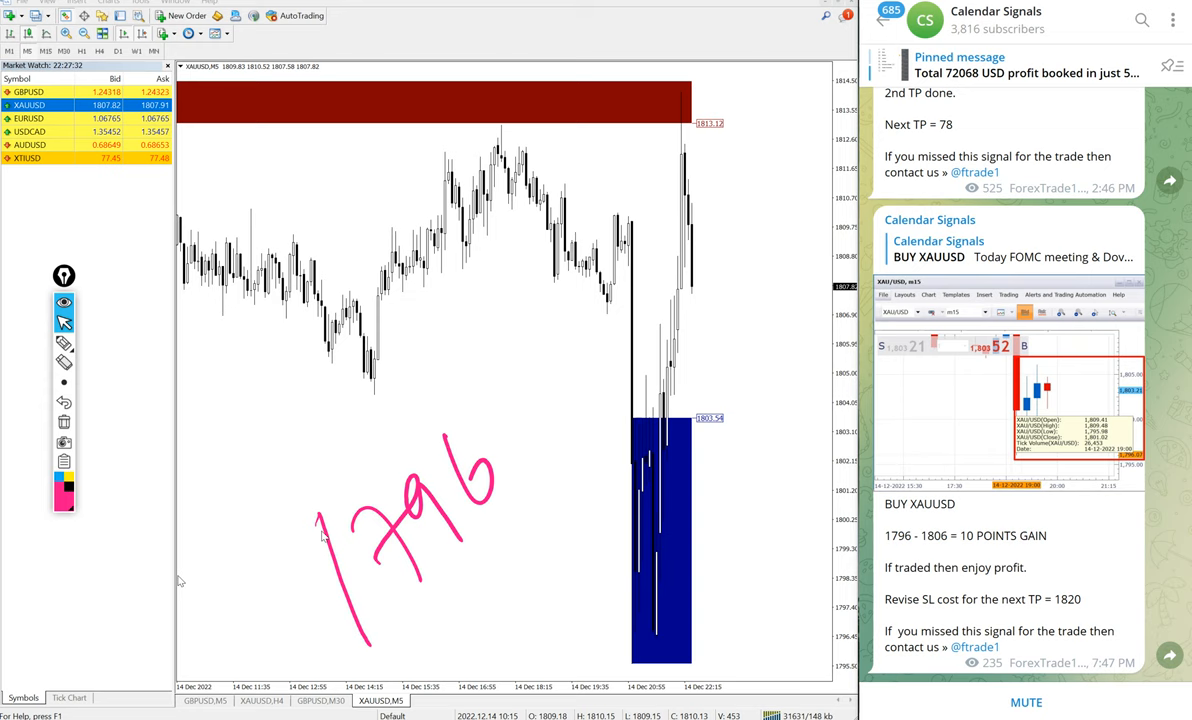
scroll("up", 3)
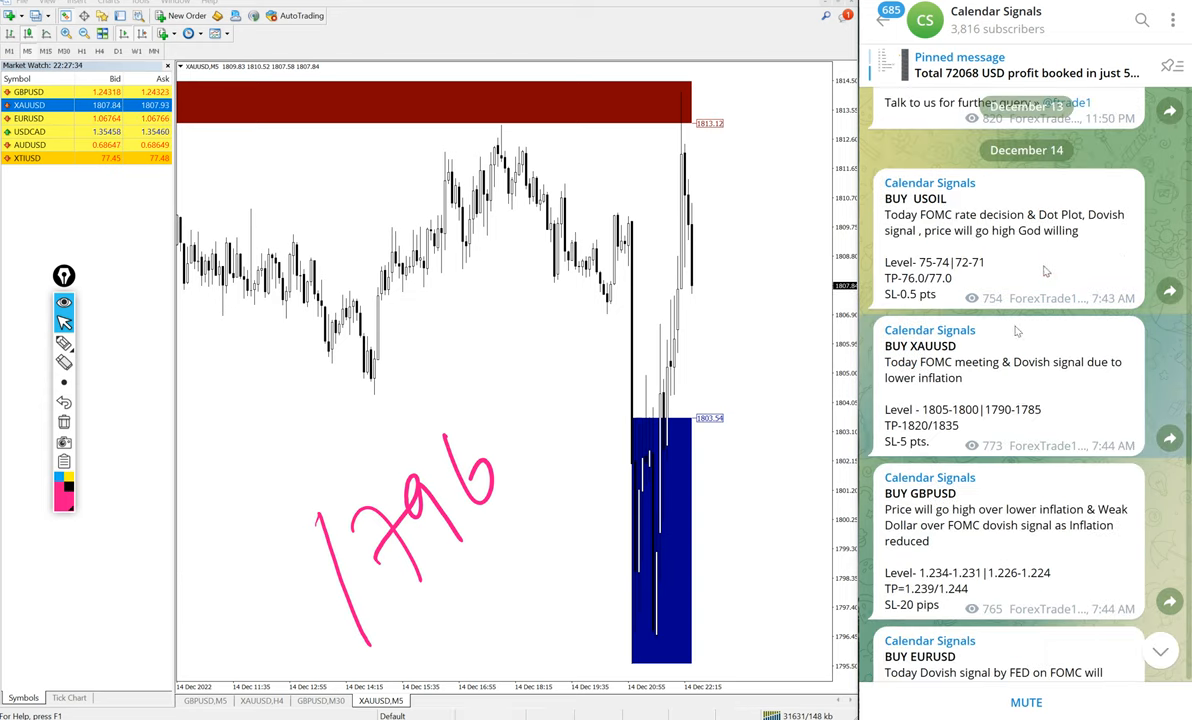
mouse_move(760, 444)
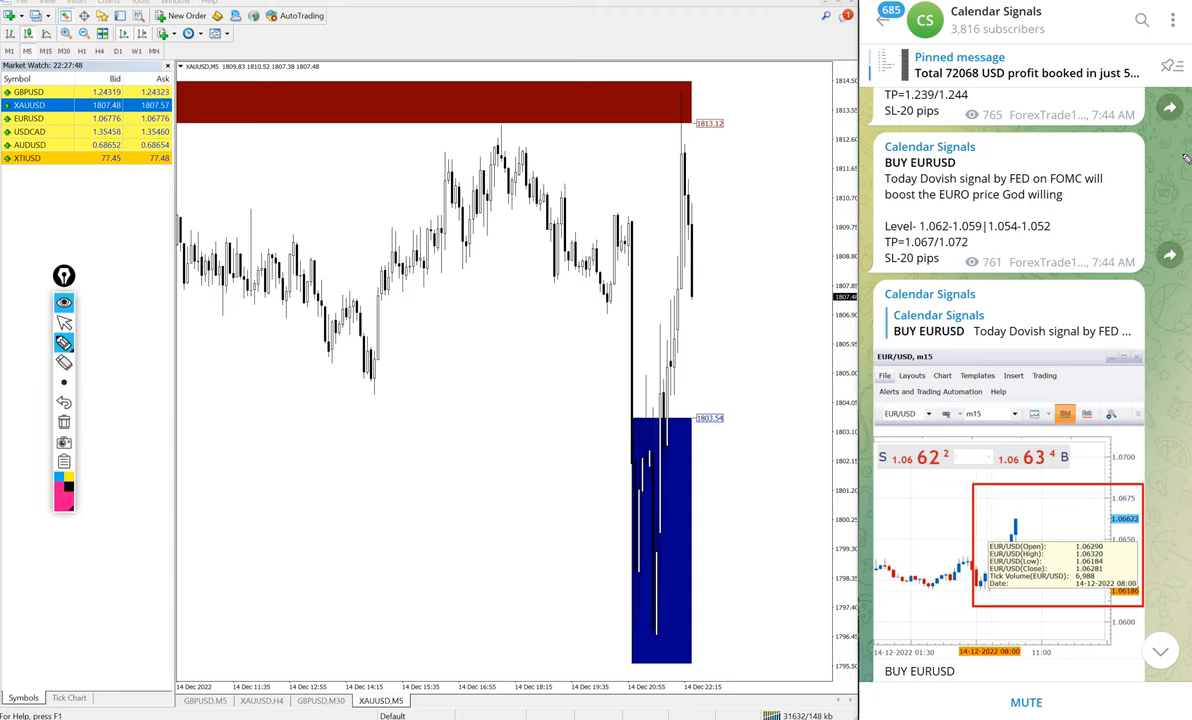
scroll("down", 3)
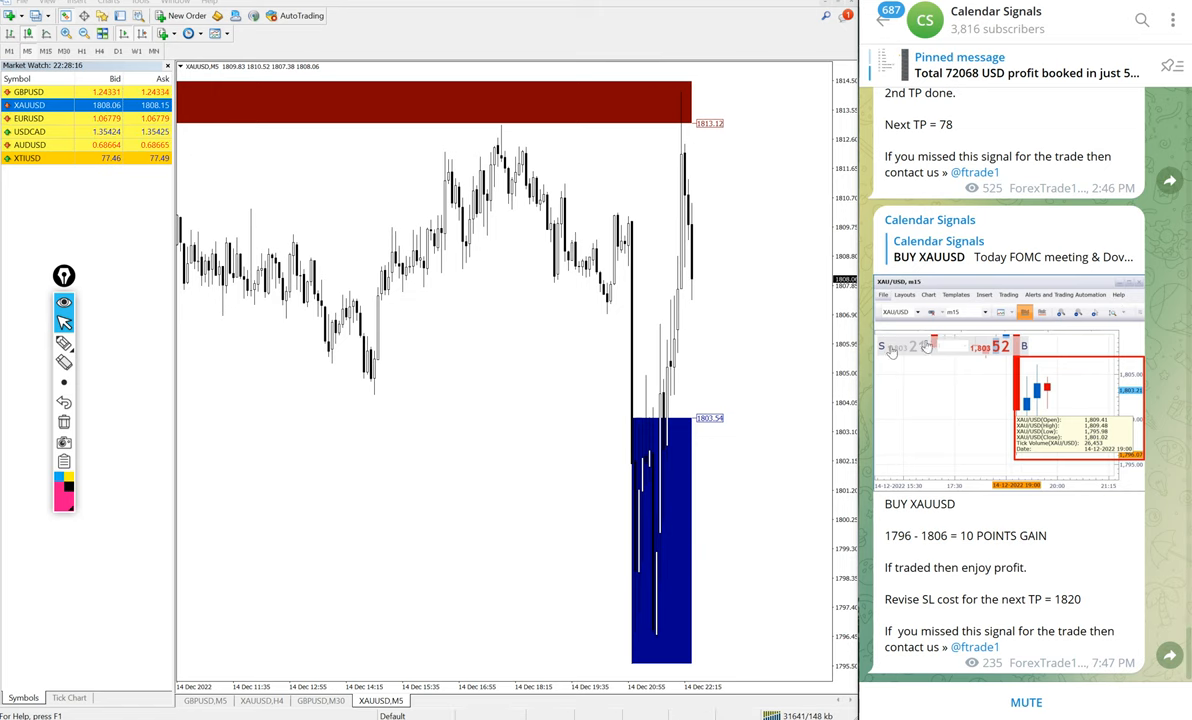
scroll("up", 3)
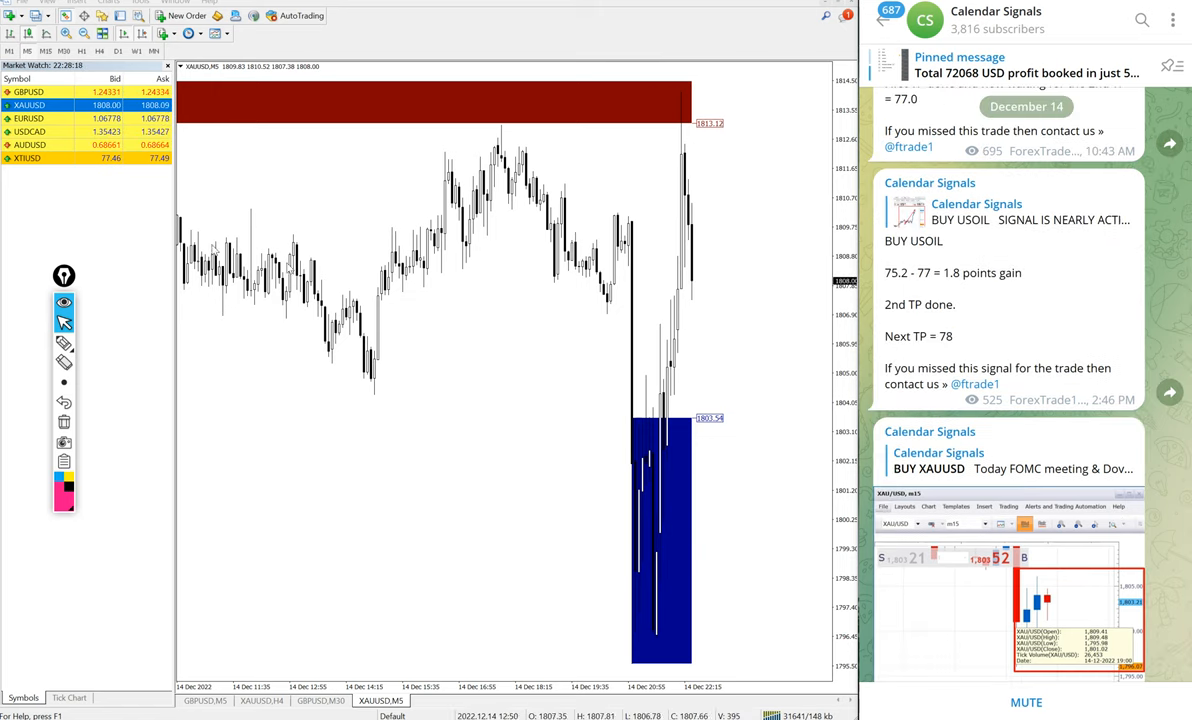
Switch to the crude oil M5 chart and note the 75.2 to 77.8 gain levels beside it
left_click(28, 158)
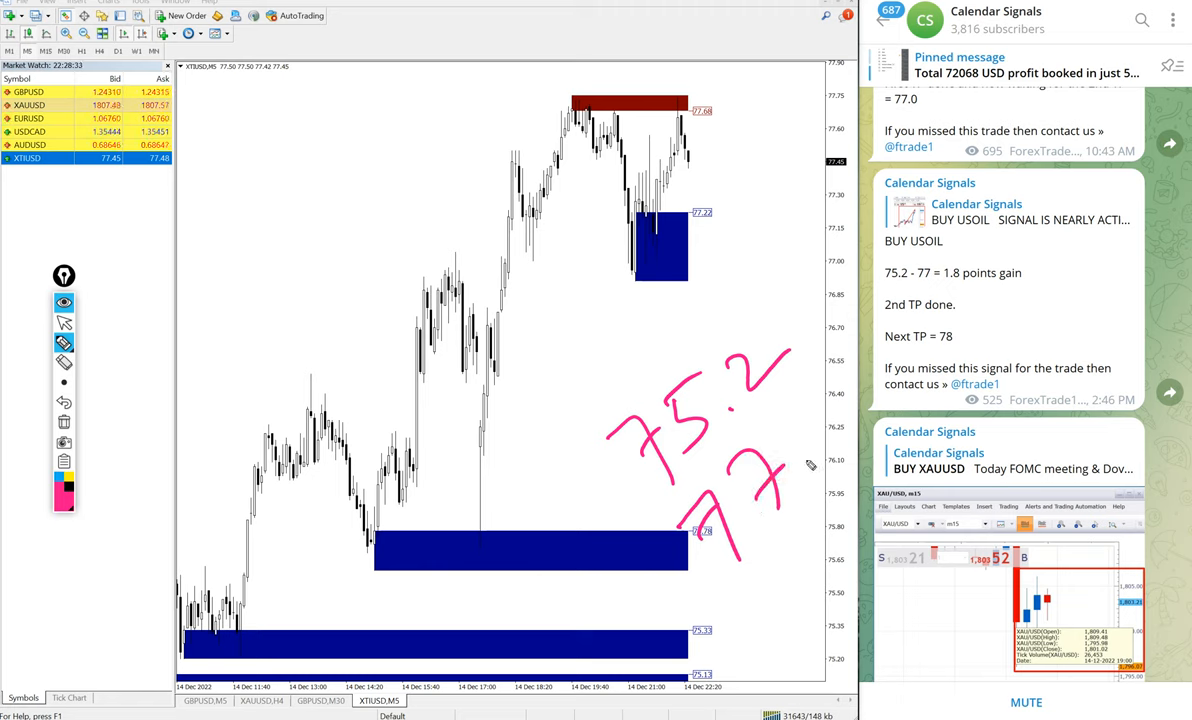
left_click_drag(810, 380, 820, 444)
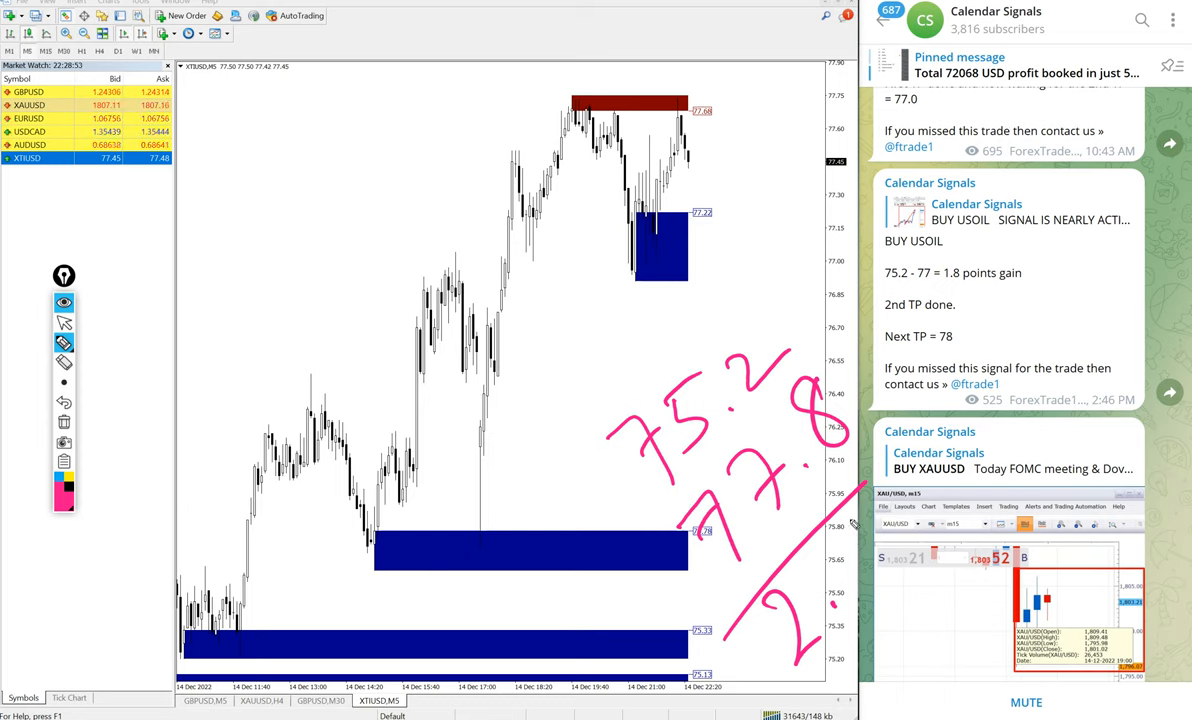
mouse_move(878, 344)
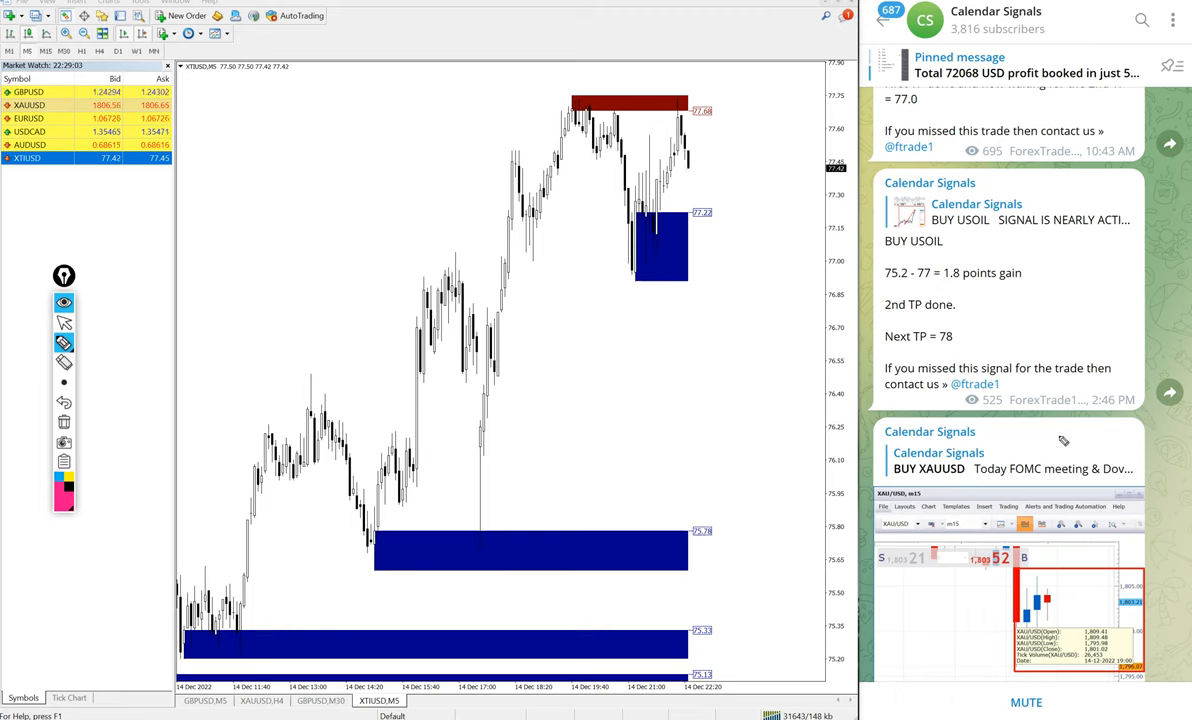
scroll("up", 3)
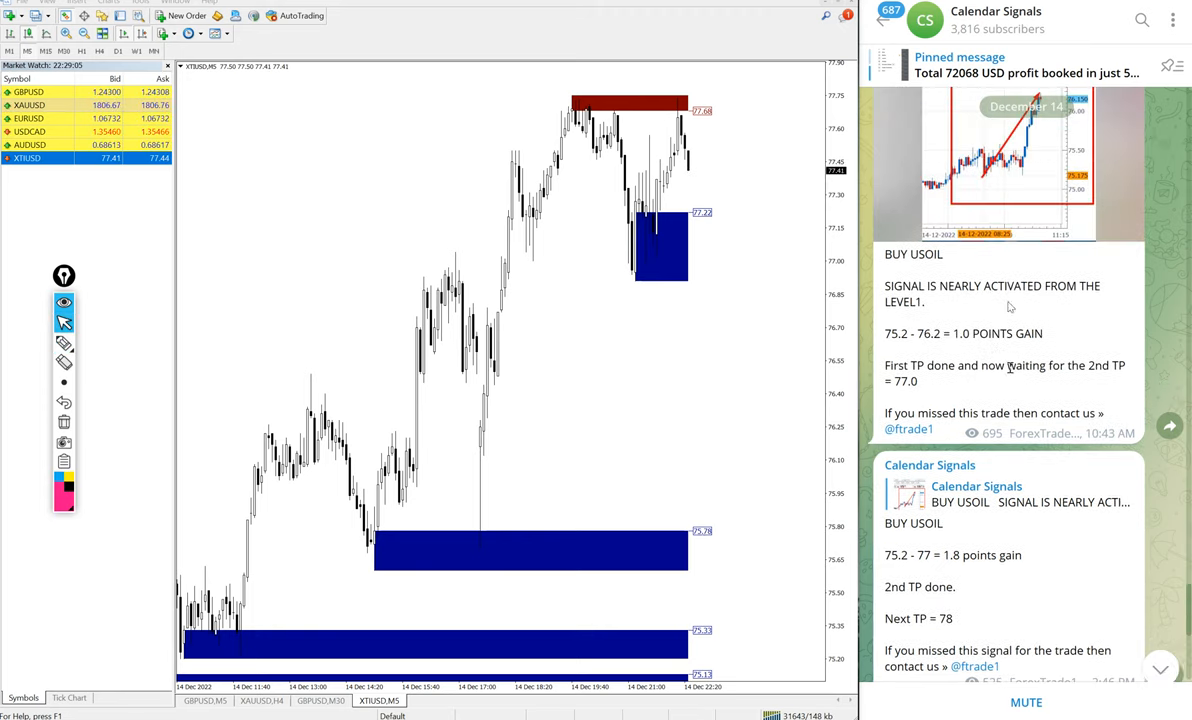
scroll("down", 3)
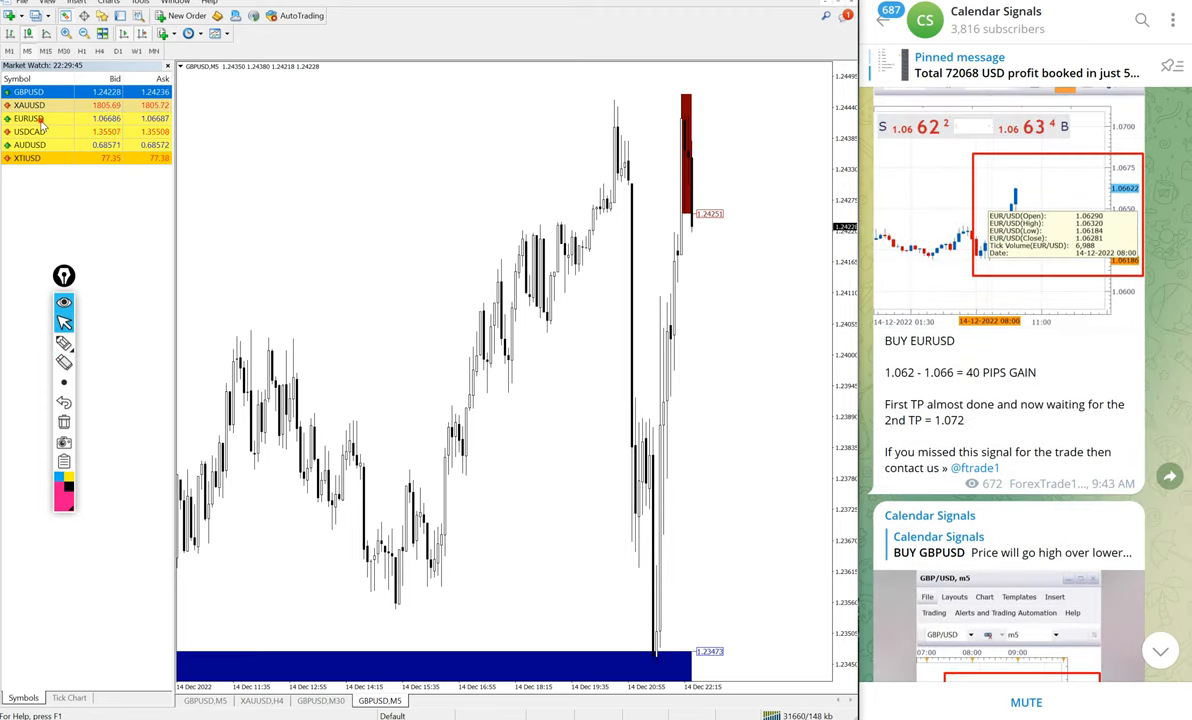
left_click(30, 118)
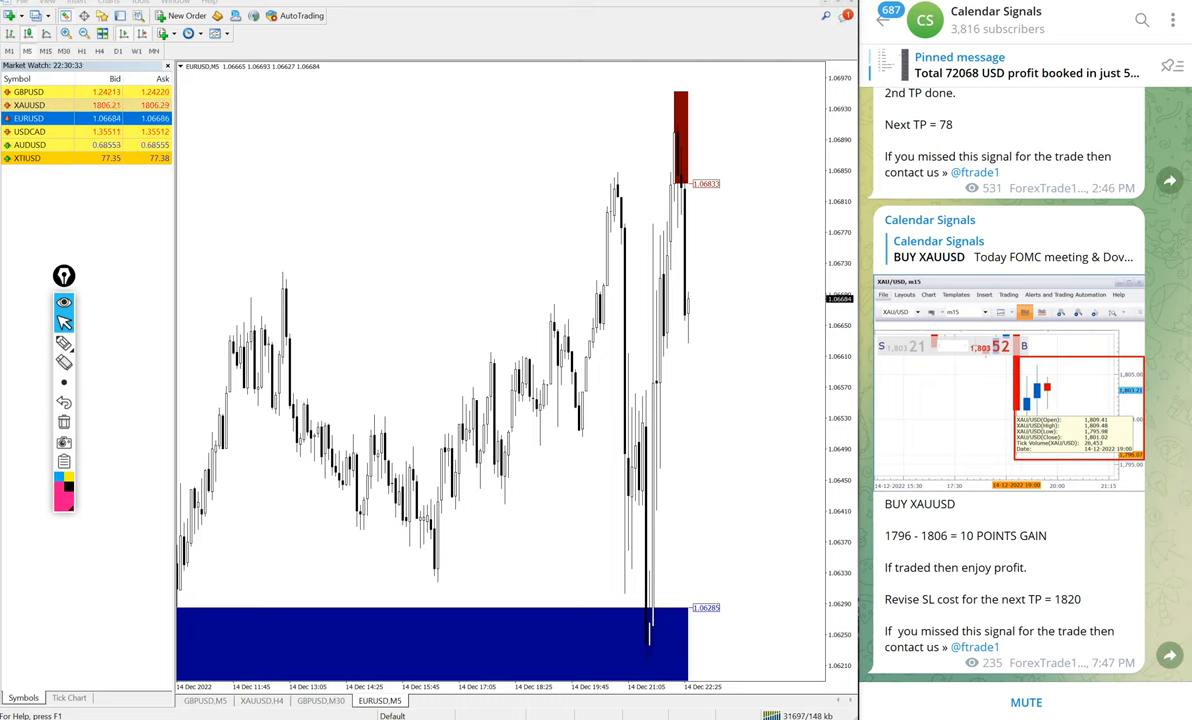
scroll("up", 3)
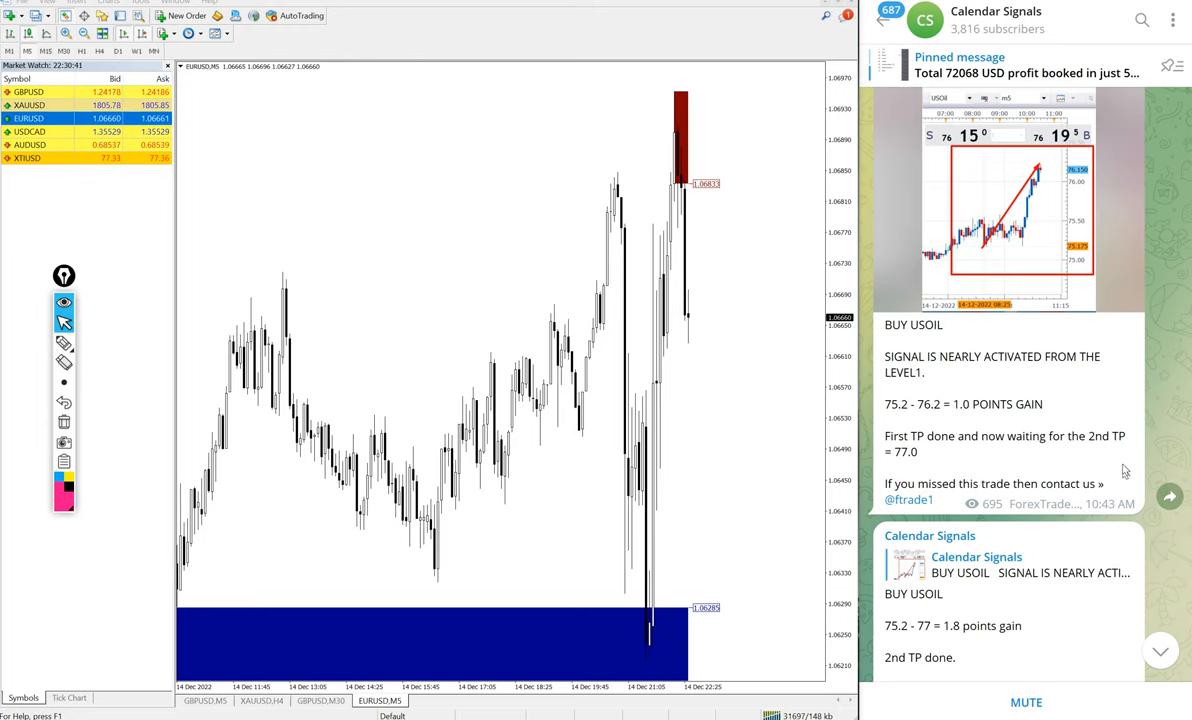
scroll("up", 3)
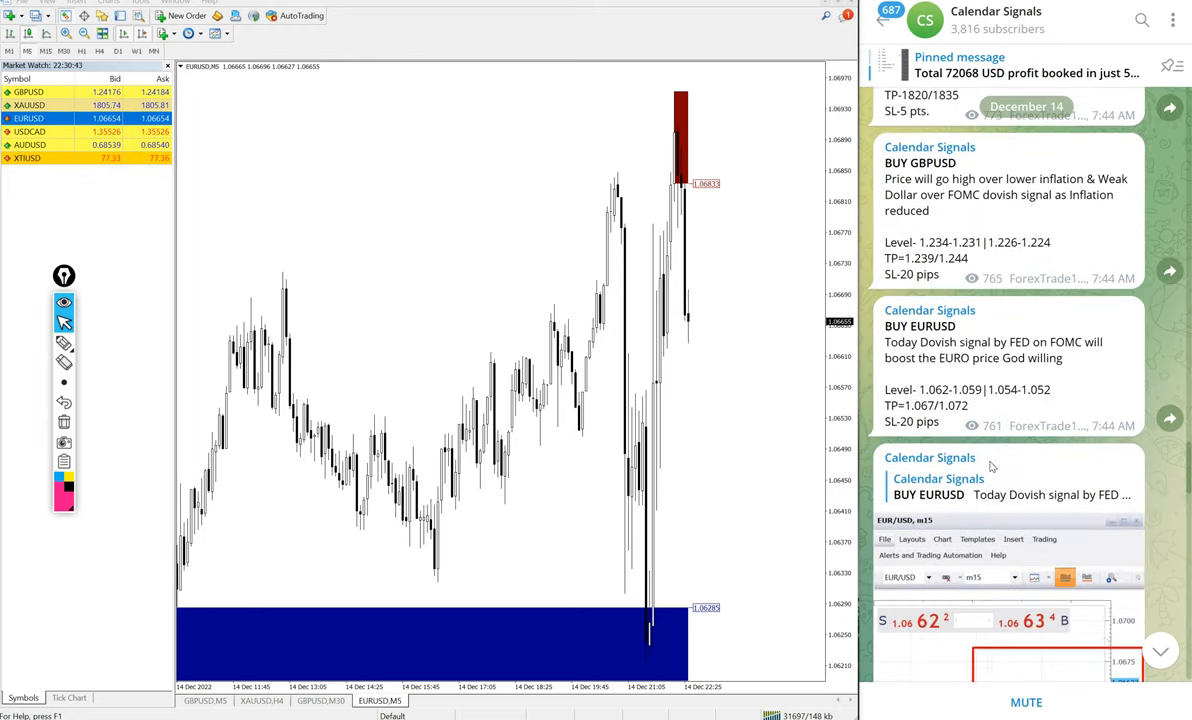